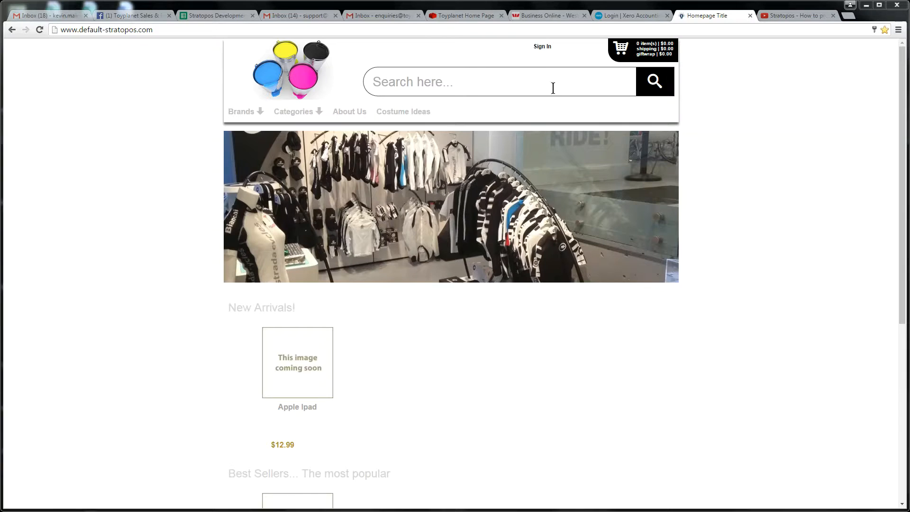
# Step: Sign in to the store account from the storefront's Existing Customers form
pyautogui.click(541, 46)
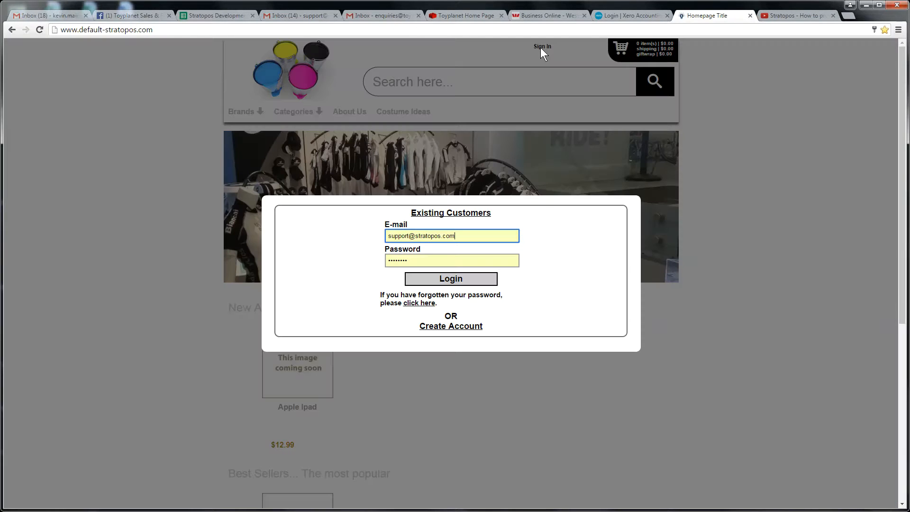
pyautogui.click(450, 278)
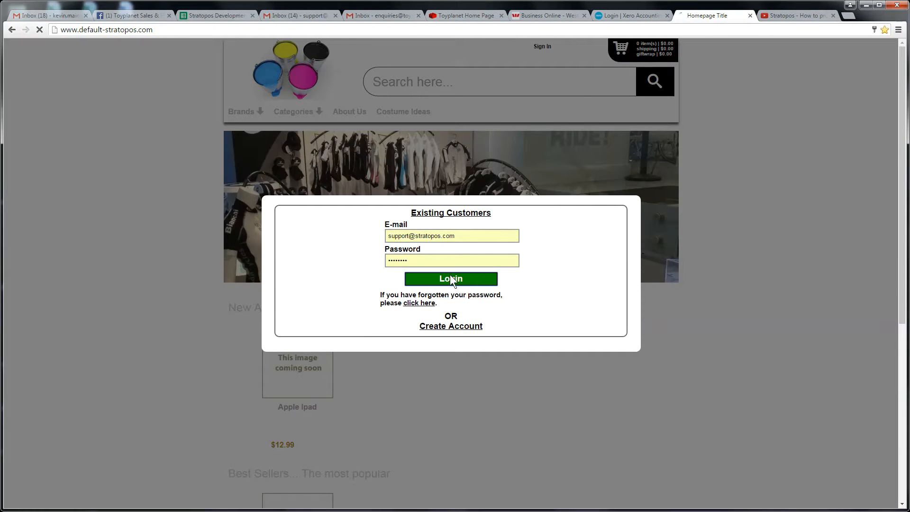
pyautogui.click(450, 279)
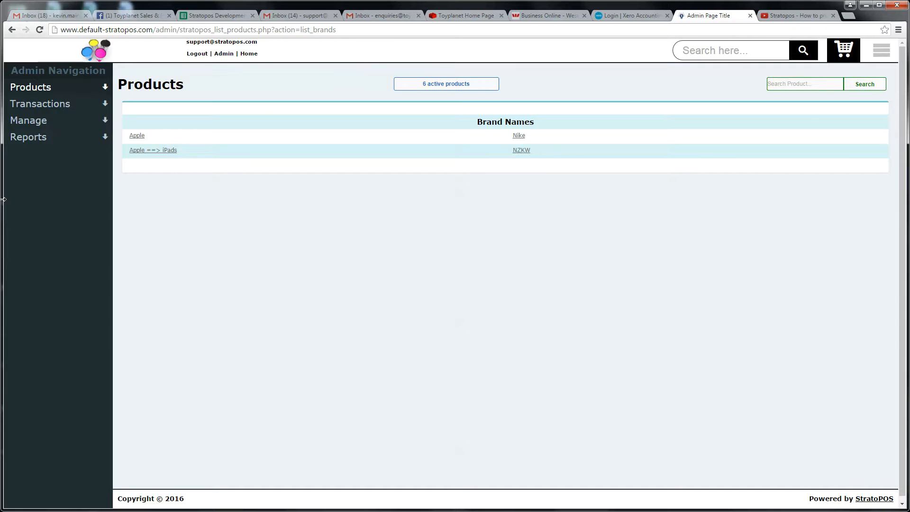
pyautogui.moveTo(23, 218)
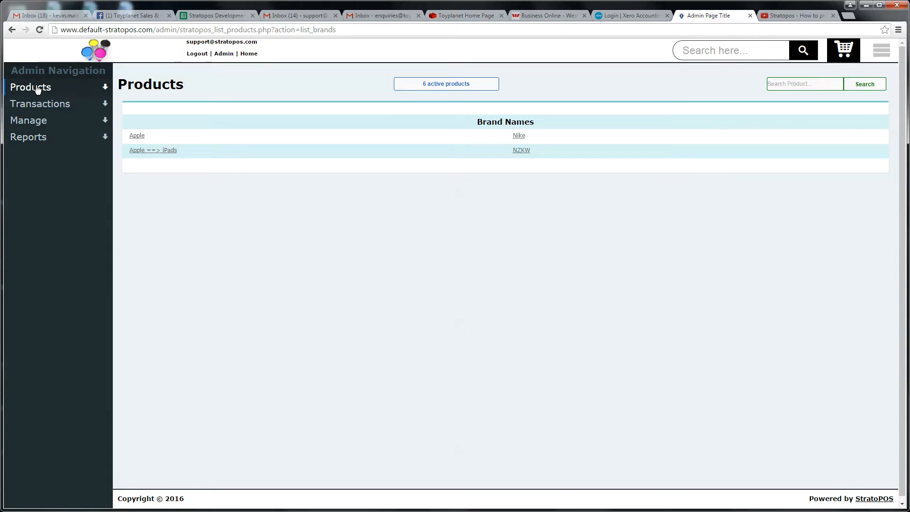
# Step: Expand Products in Admin Navigation and show the Other Charges list
pyautogui.click(31, 87)
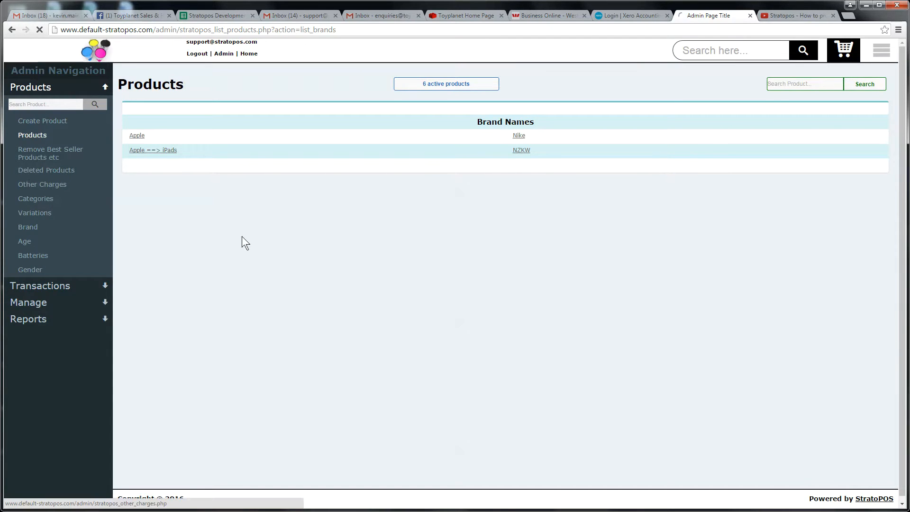
pyautogui.click(41, 184)
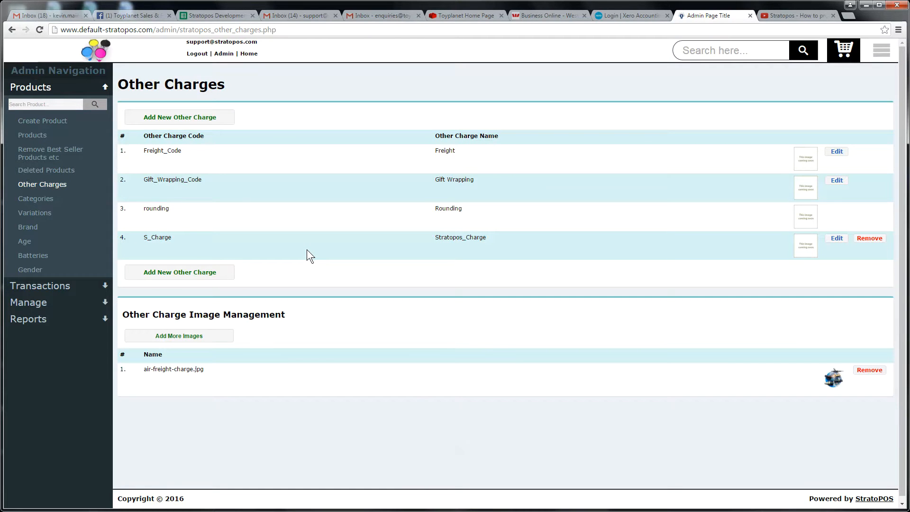
pyautogui.moveTo(361, 307)
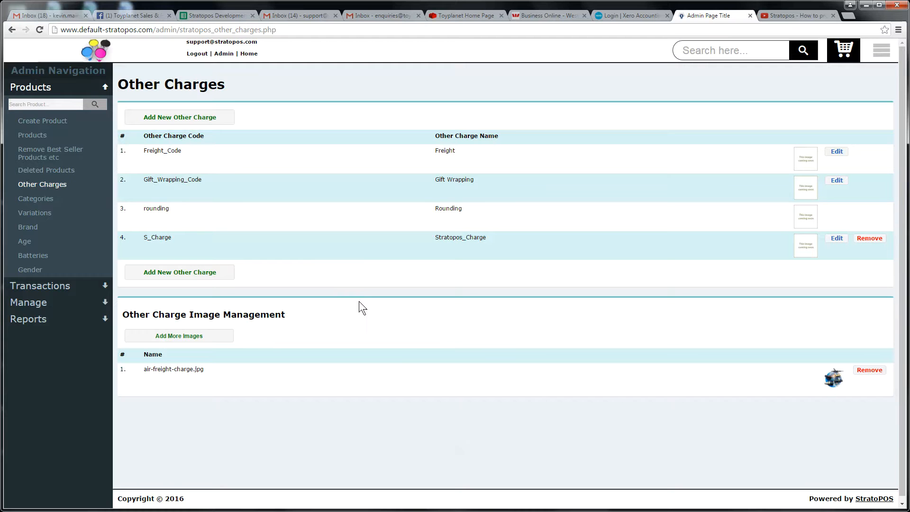
pyautogui.moveTo(851, 378)
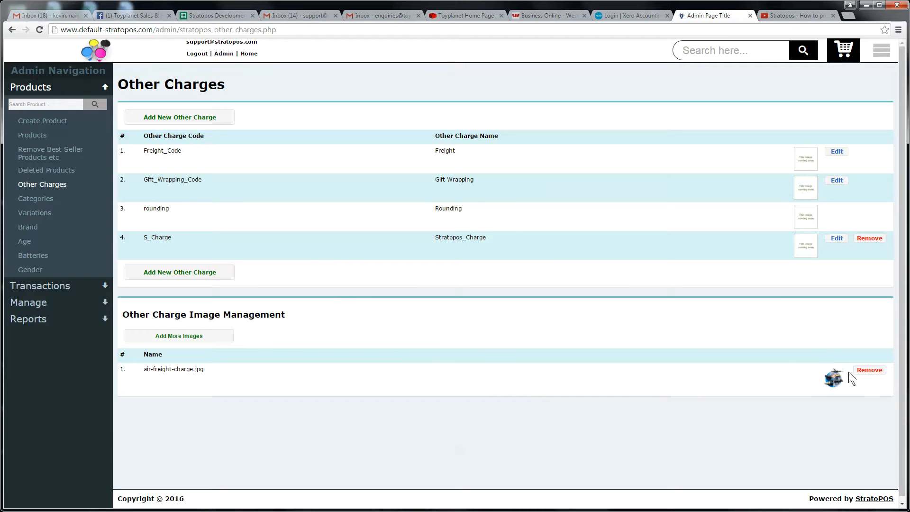
pyautogui.moveTo(326, 206)
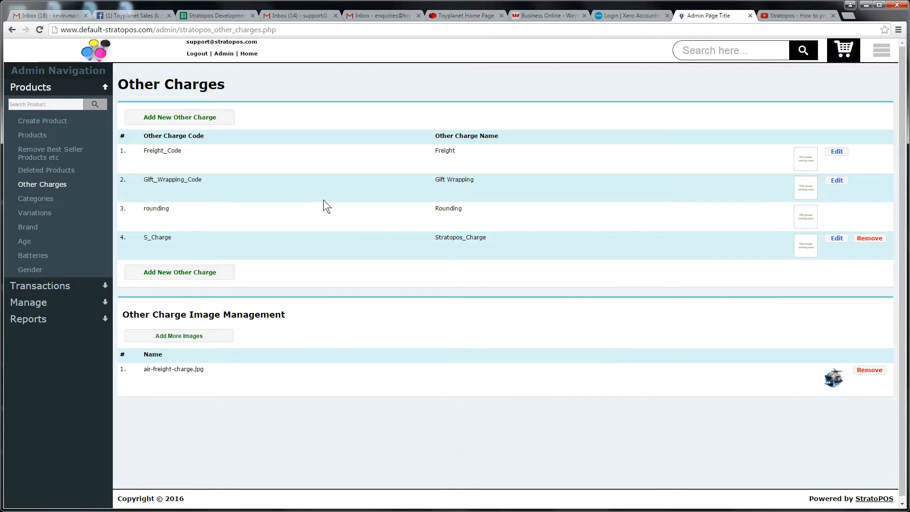
# Step: Start a new other charge with code TIRE_REPAIR and name 'Tire repair'
pyautogui.click(180, 116)
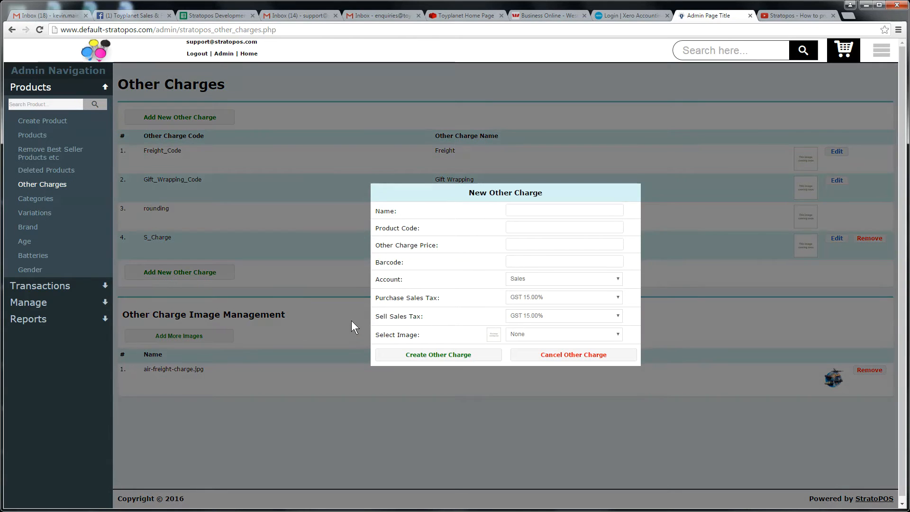
pyautogui.click(563, 209)
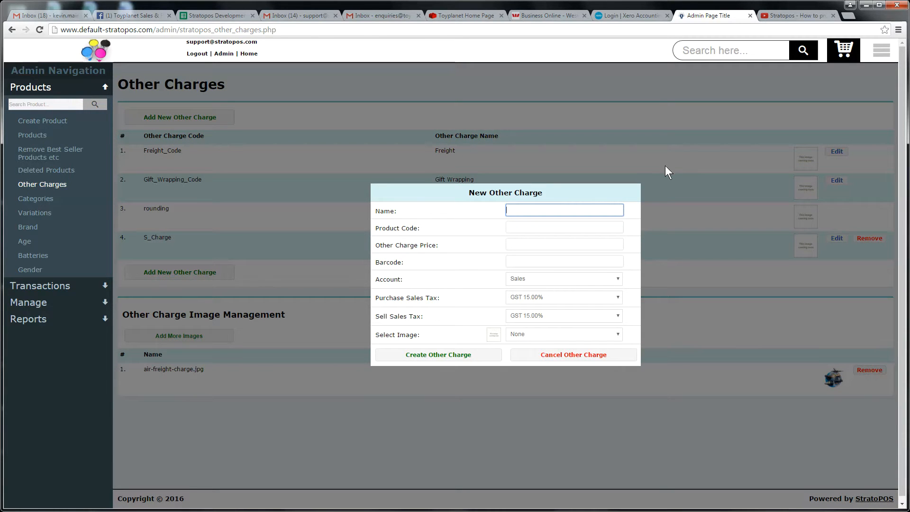
pyautogui.write('TIRE')
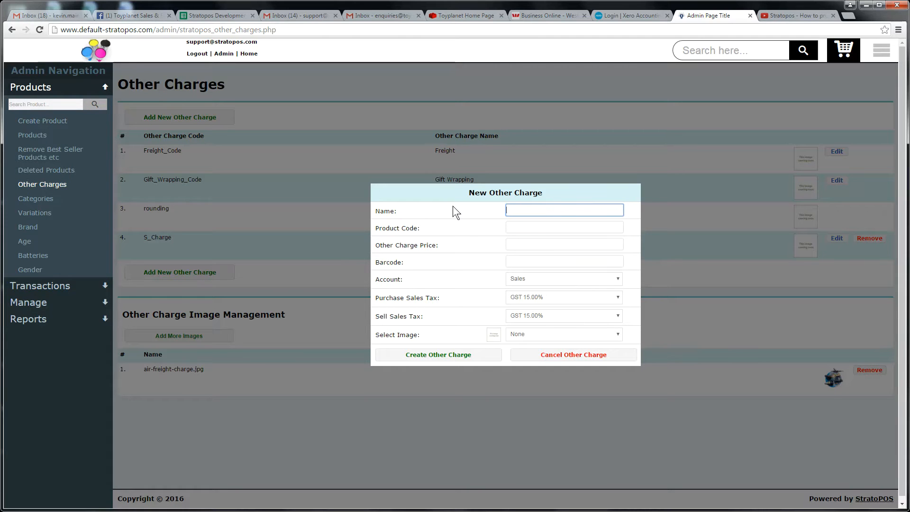
pyautogui.write('TIRE_REPAIR')
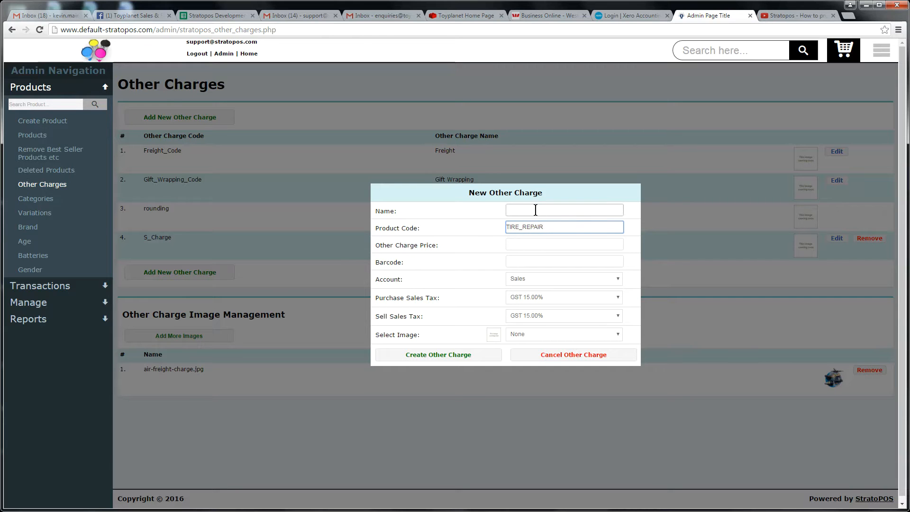
pyautogui.click(563, 210)
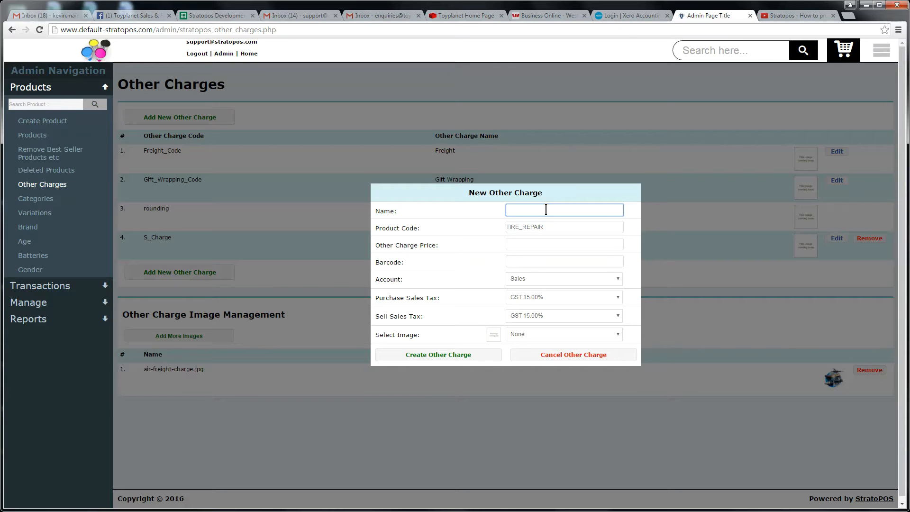
pyautogui.write('Tire')
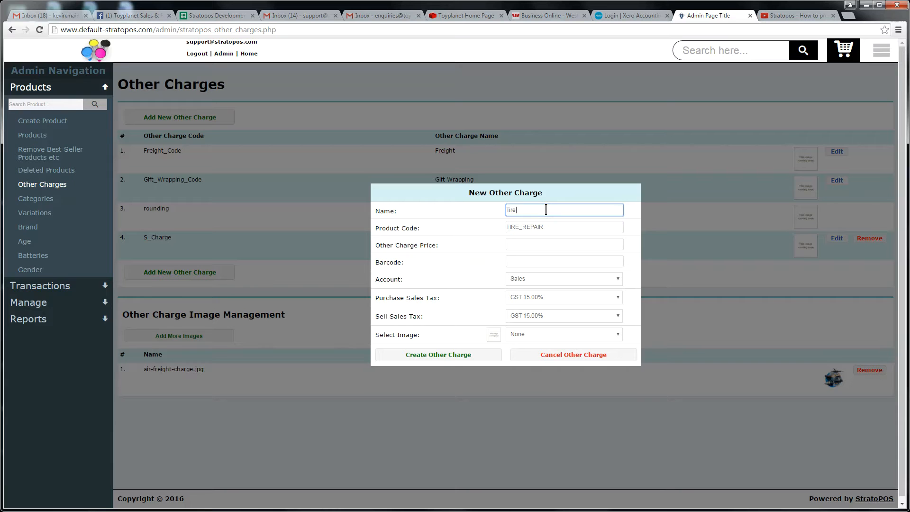
pyautogui.write('repair')
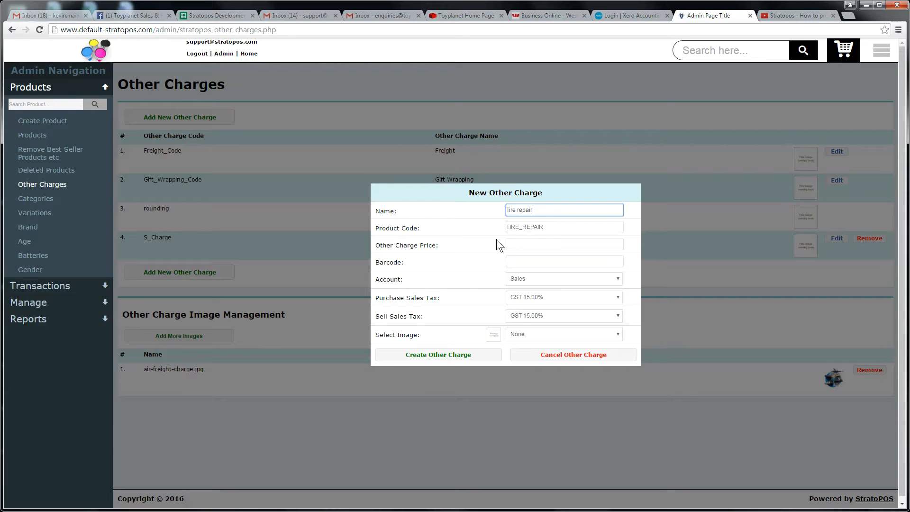
pyautogui.click(563, 245)
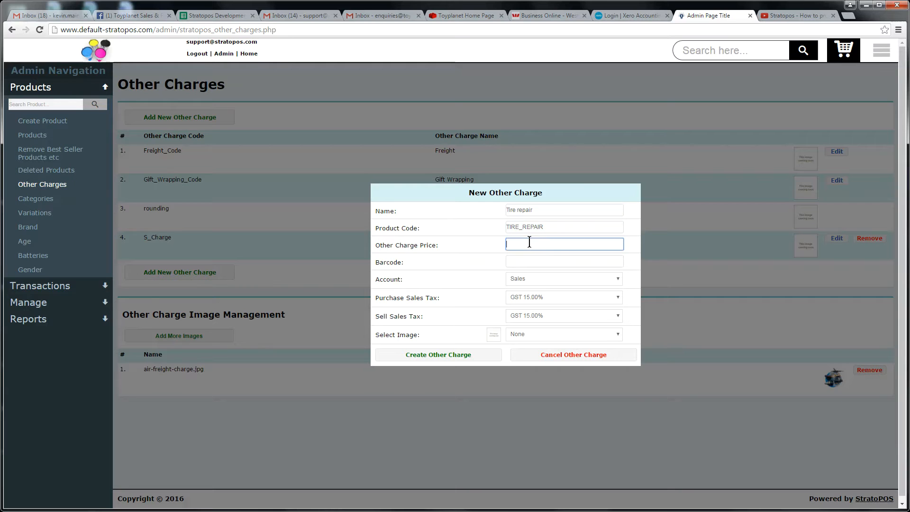
pyautogui.write('20')
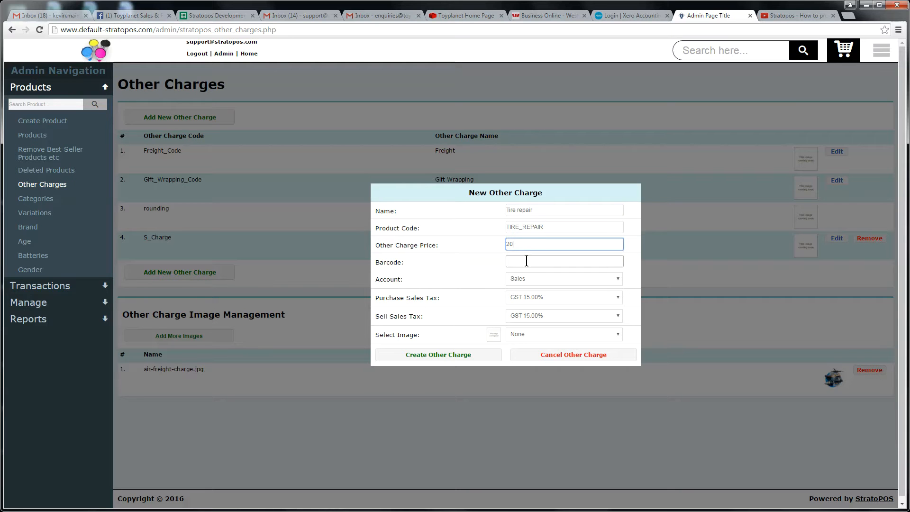
pyautogui.click(564, 262)
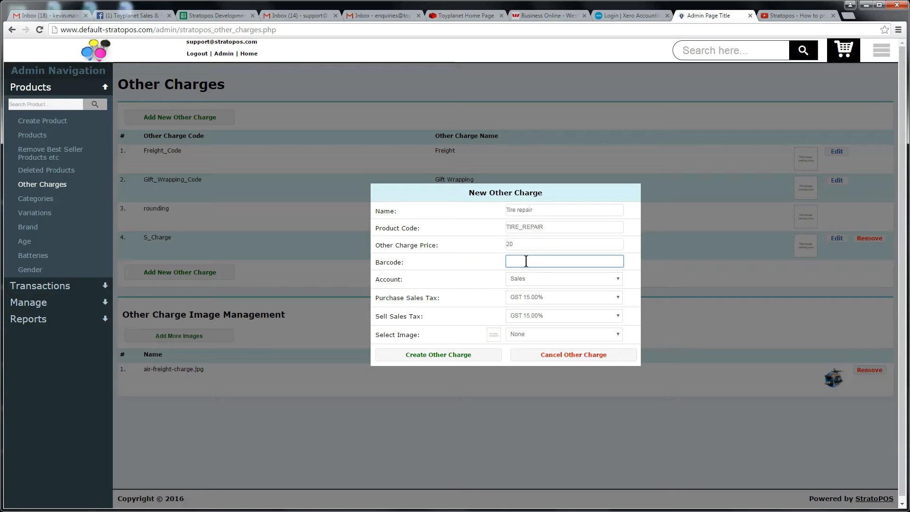
pyautogui.write('111222333444')
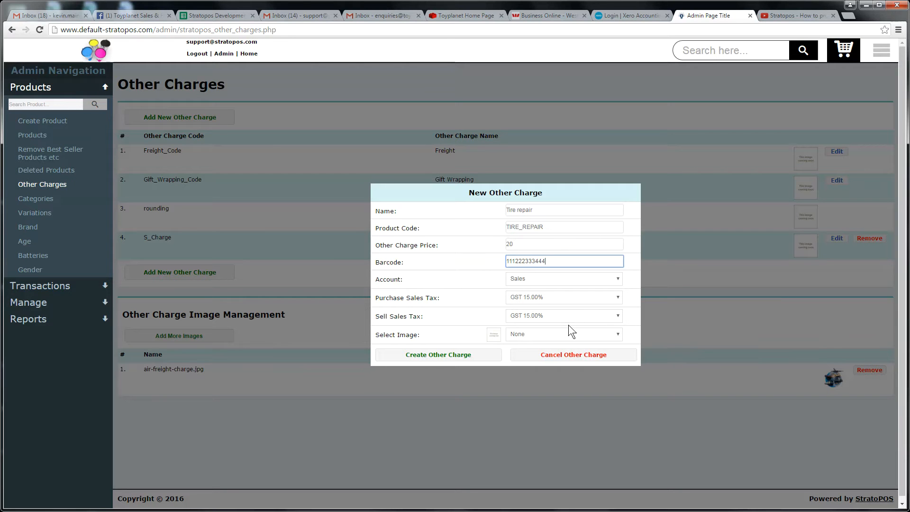
# Step: Post the charge to the Other Charges account and create the Tire repair charge
pyautogui.click(563, 278)
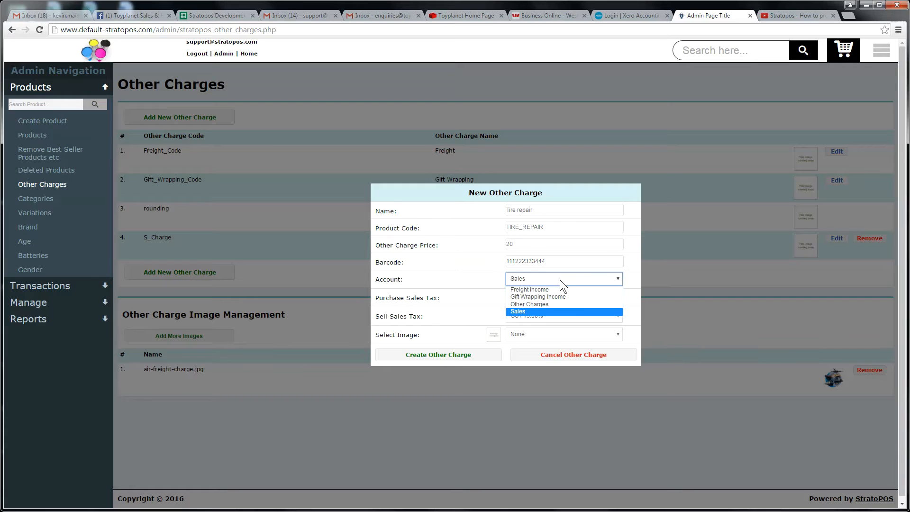
pyautogui.moveTo(560, 290)
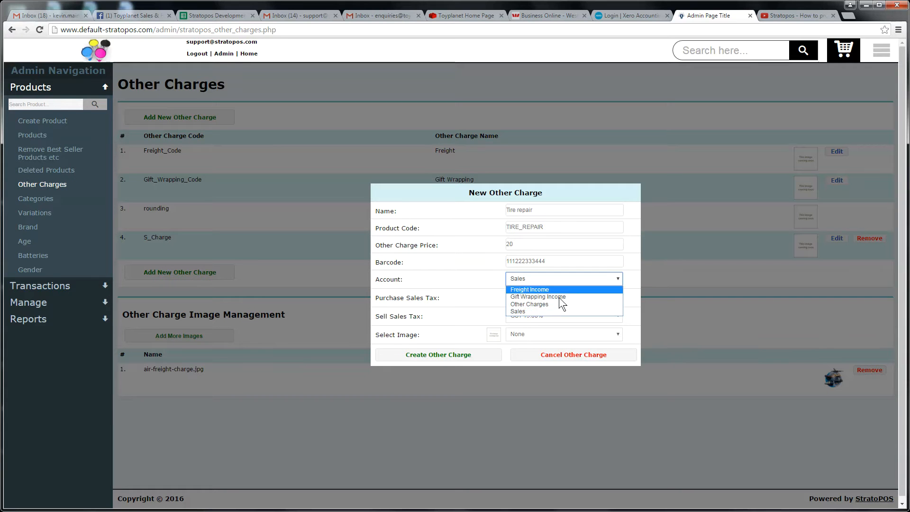
pyautogui.click(529, 304)
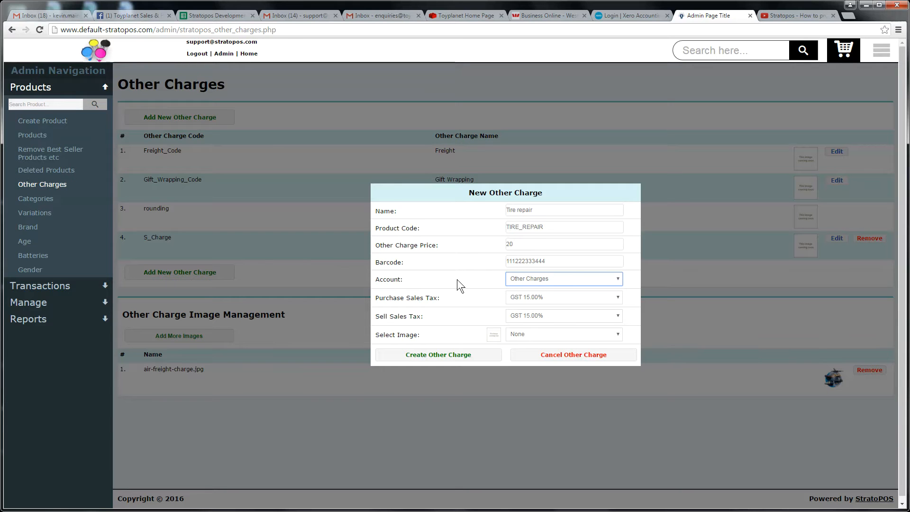
pyautogui.moveTo(450, 306)
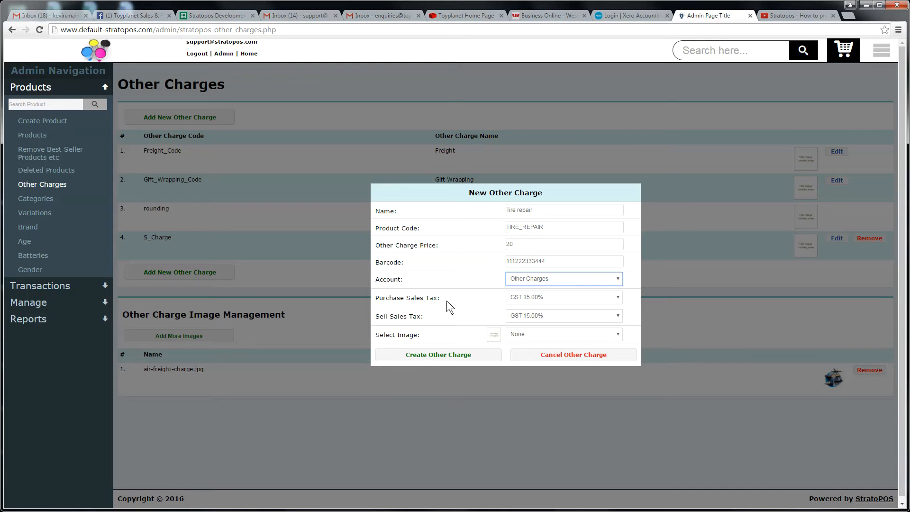
pyautogui.moveTo(448, 321)
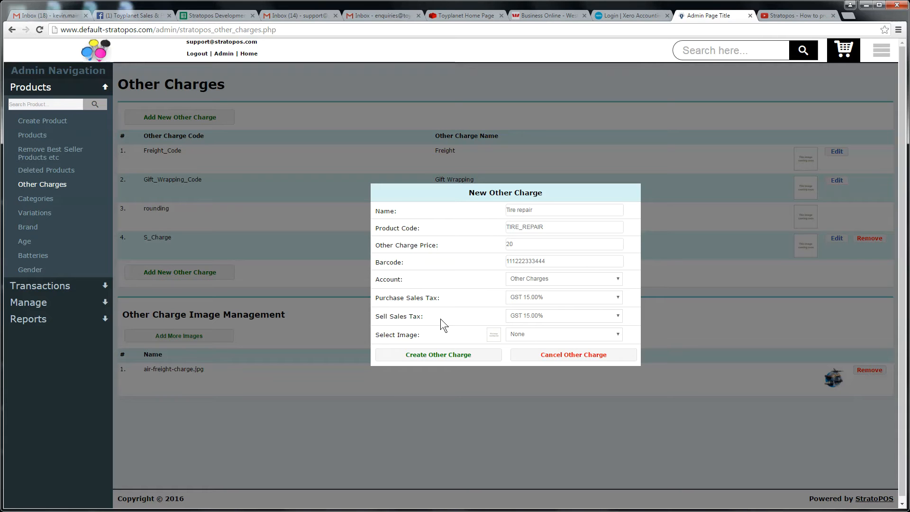
pyautogui.moveTo(492, 330)
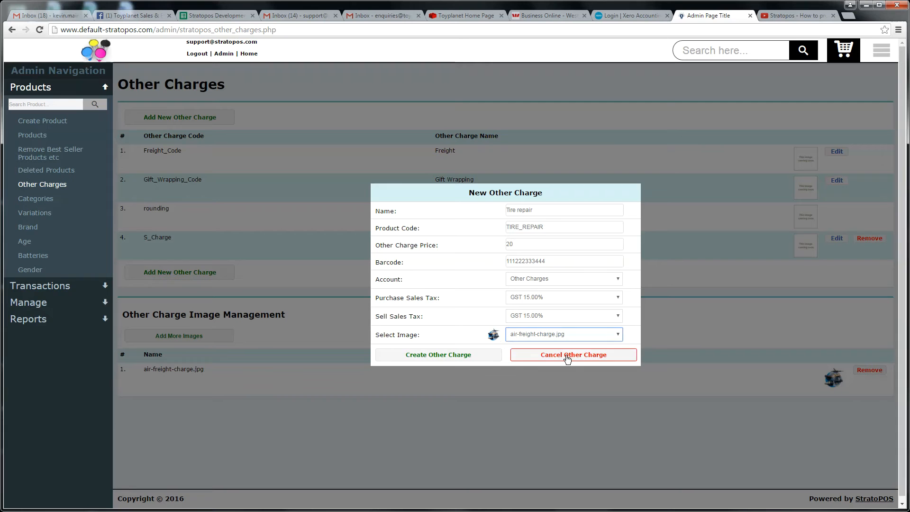
pyautogui.moveTo(498, 322)
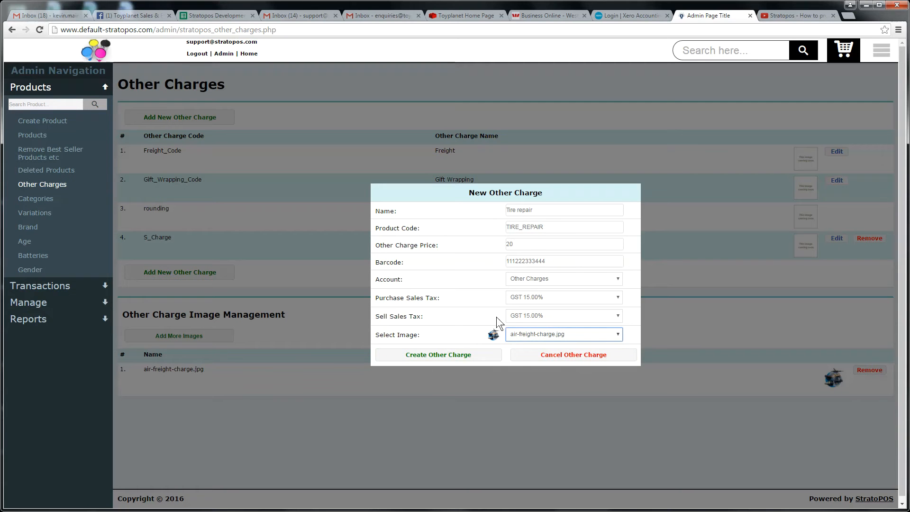
pyautogui.moveTo(438, 382)
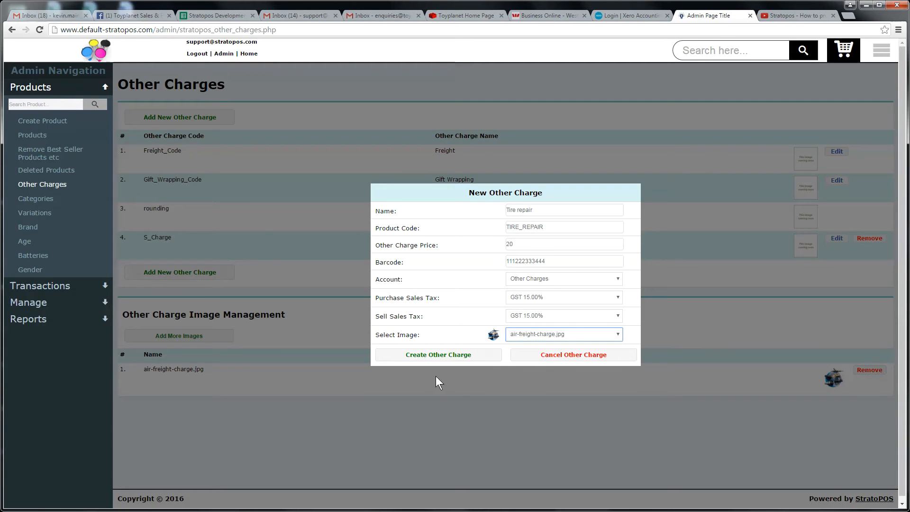
pyautogui.moveTo(438, 355)
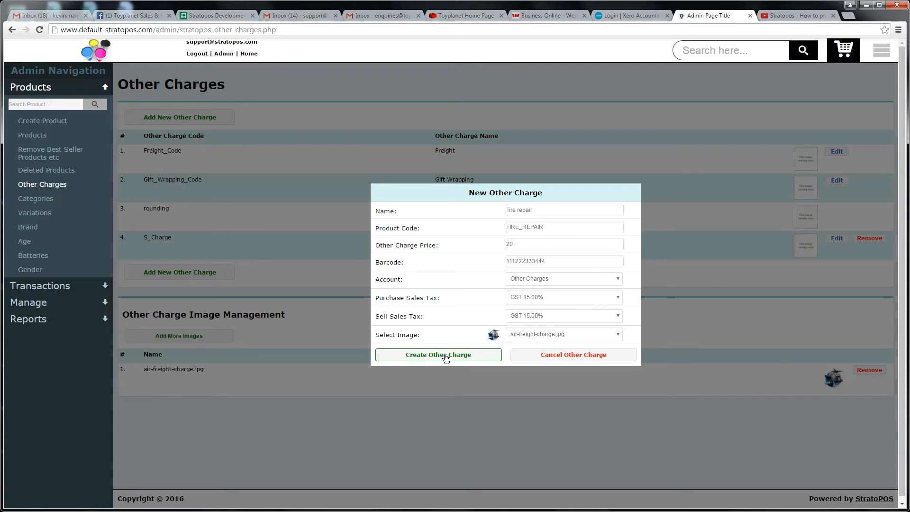
pyautogui.click(438, 354)
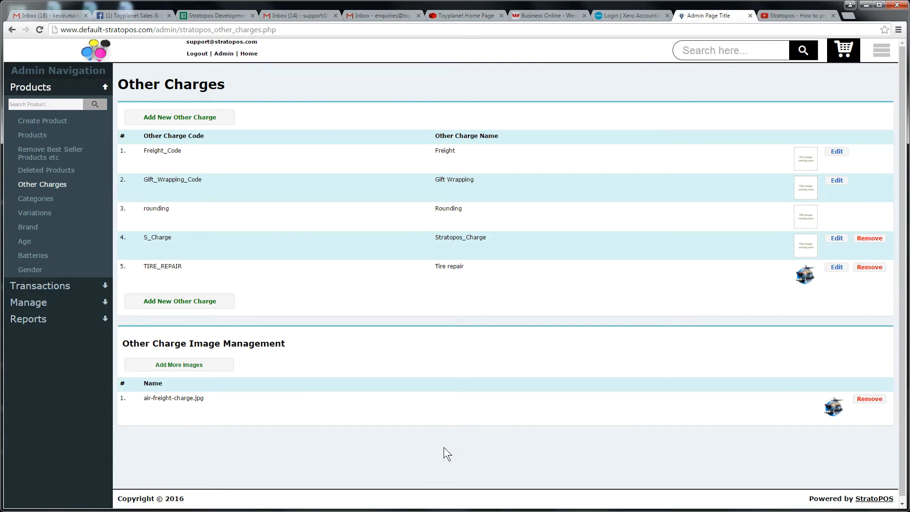
pyautogui.moveTo(635, 270)
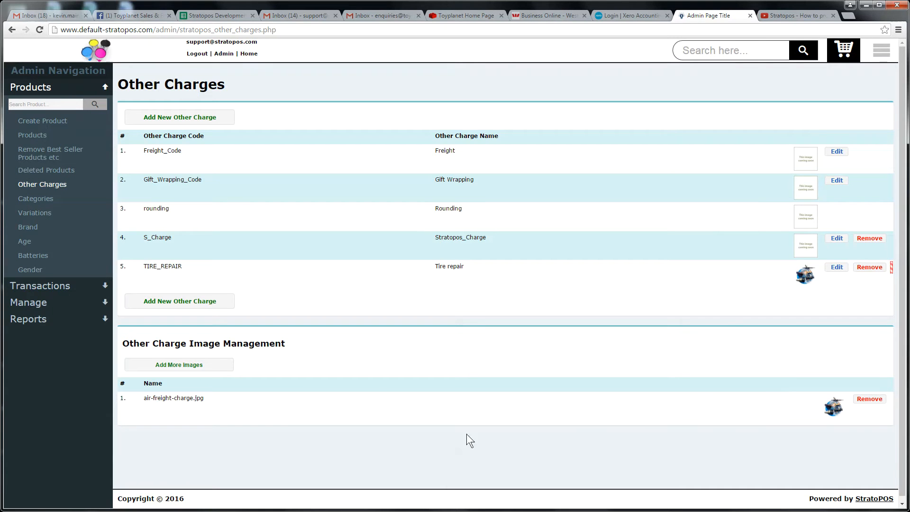
# Step: Remove the TIRE_REPAIR charge so it shows Activate, then go to the empty cart
pyautogui.click(869, 267)
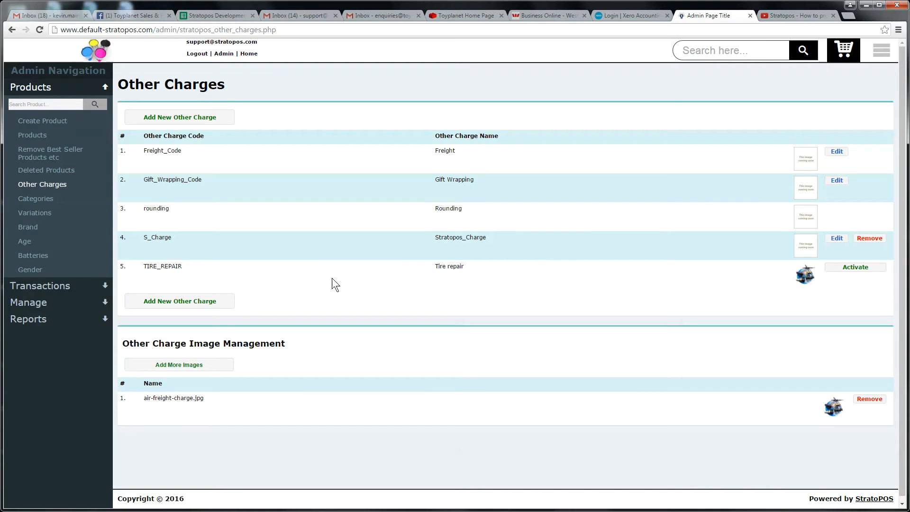
pyautogui.moveTo(864, 291)
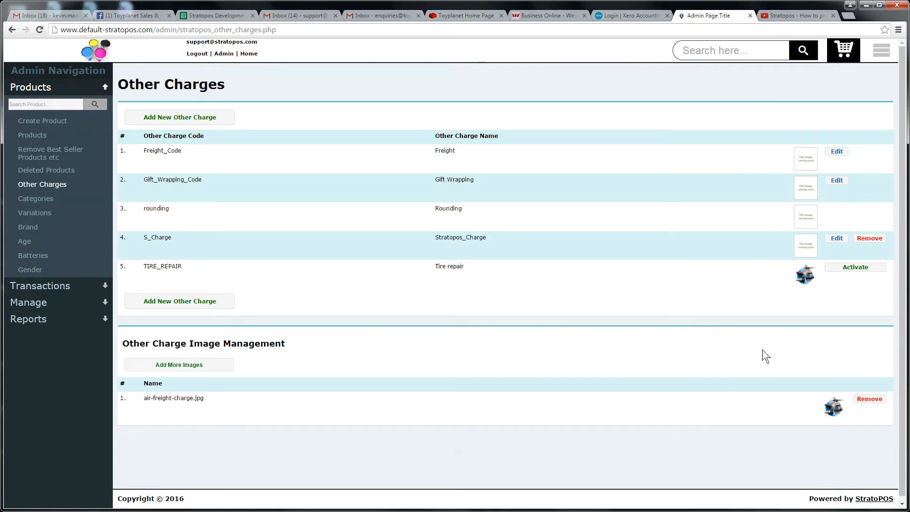
pyautogui.moveTo(389, 312)
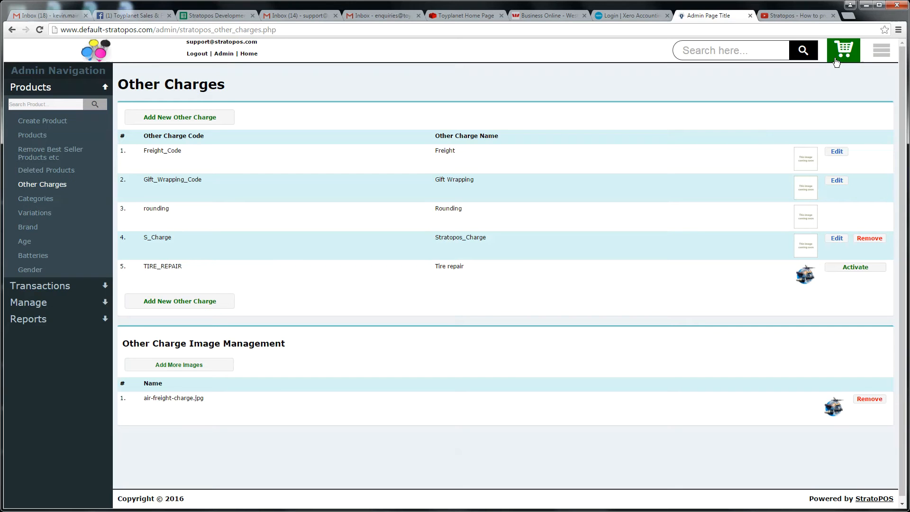
pyautogui.click(842, 50)
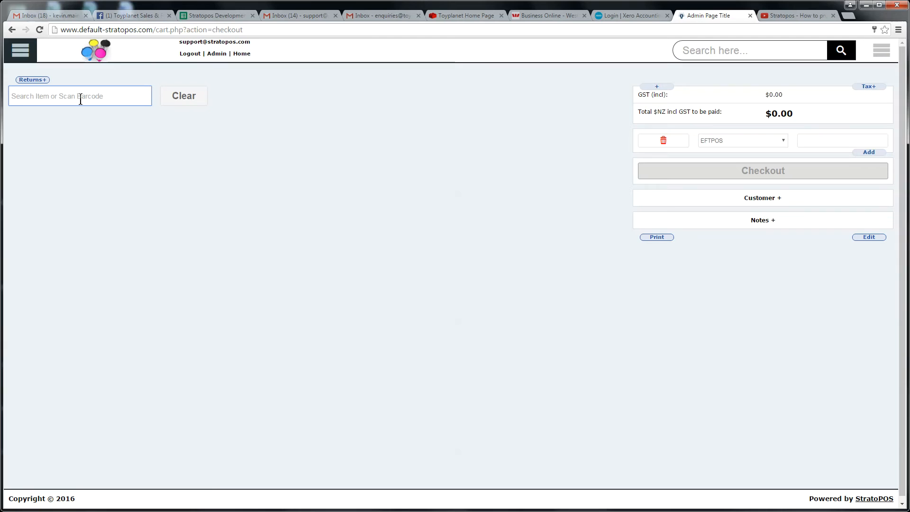
pyautogui.write('tire')
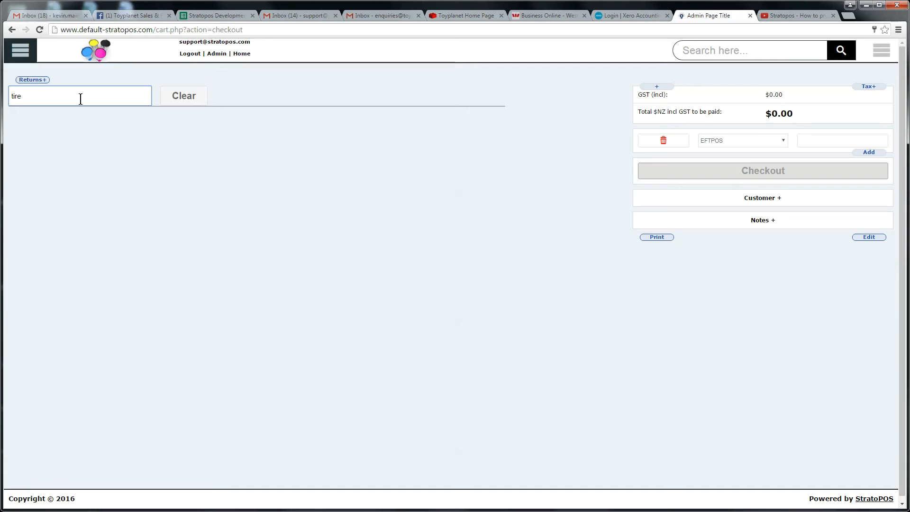
pyautogui.write('repa')
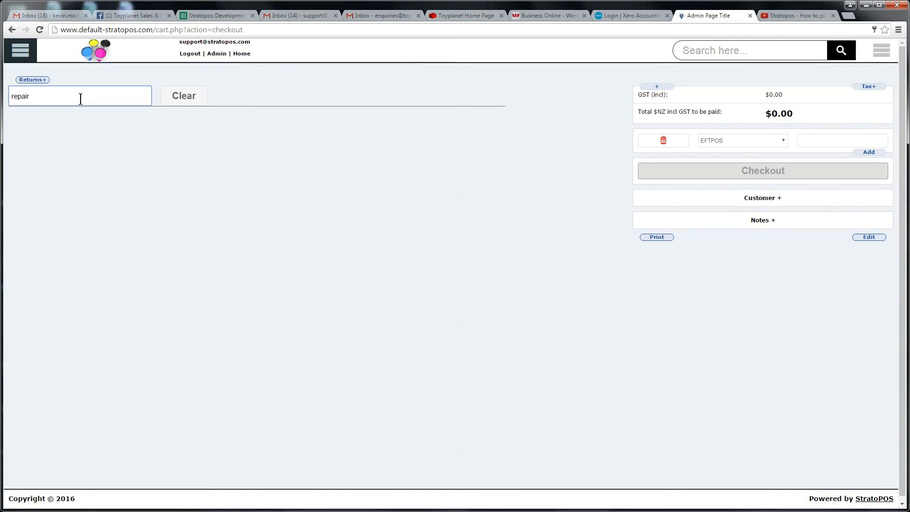
pyautogui.press('Backspace')
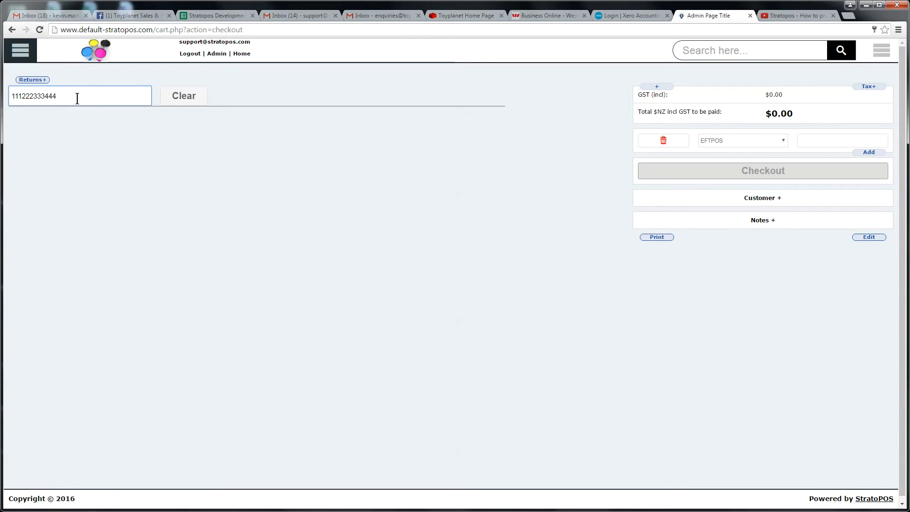
pyautogui.click(183, 94)
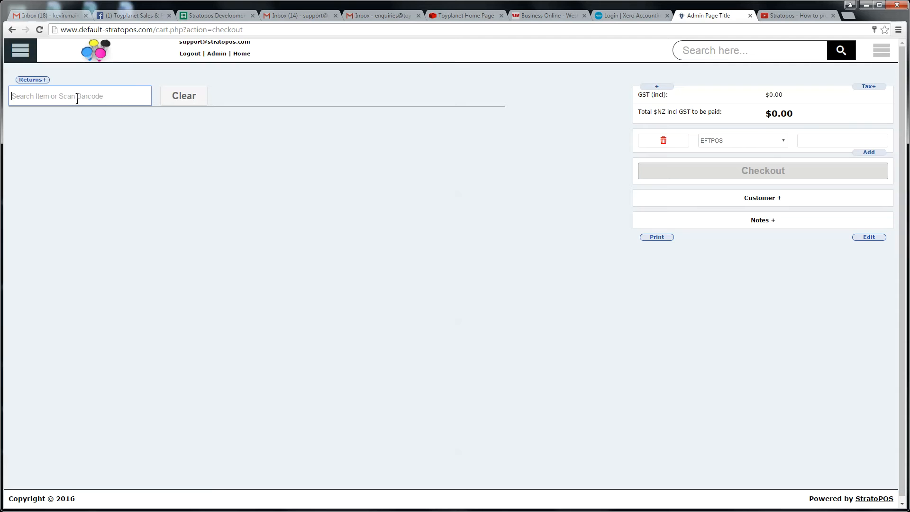
pyautogui.moveTo(580, 134)
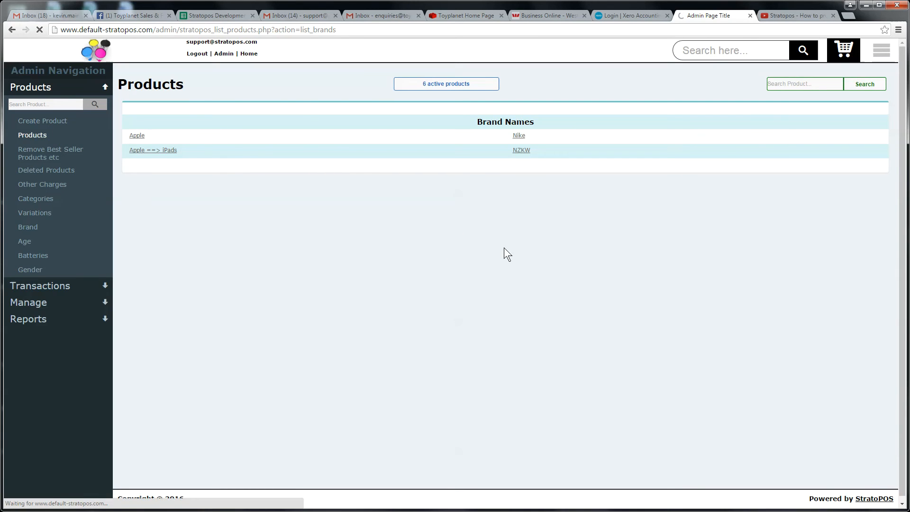
# Step: Return to Other Charges and activate the TIRE_REPAIR row again
pyautogui.click(42, 184)
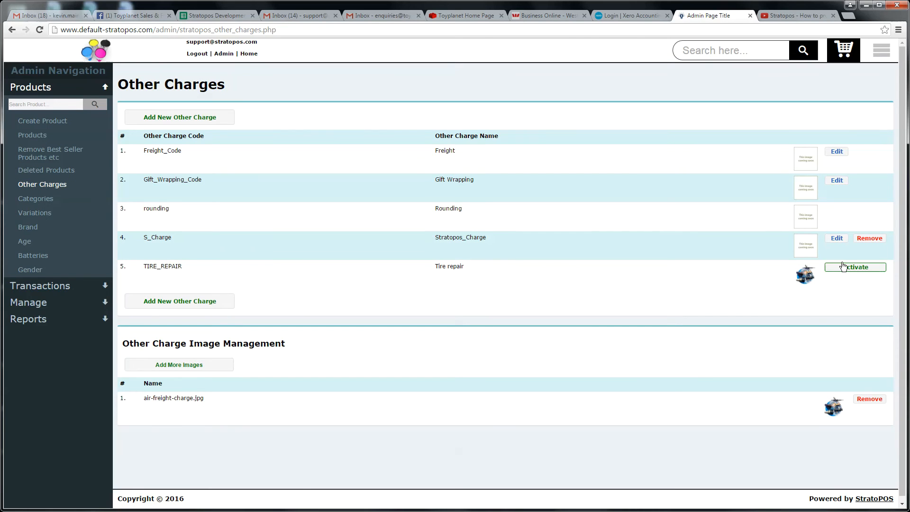
pyautogui.moveTo(750, 332)
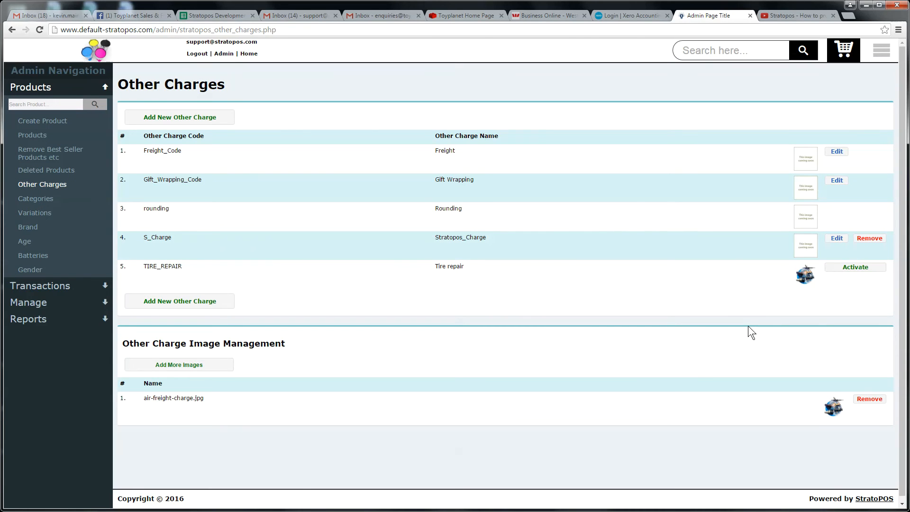
pyautogui.click(855, 267)
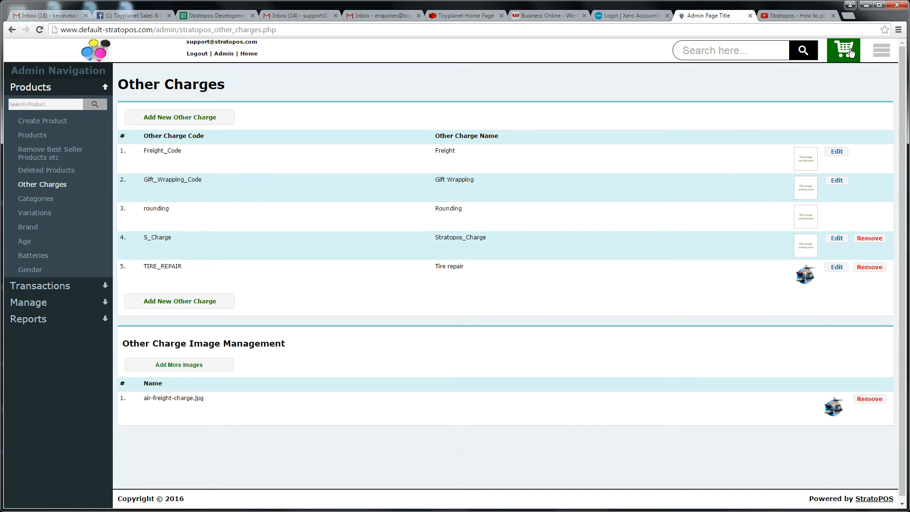
# Step: Search 'tire' in the cart and add Tire Repair for a $20.00 total with $2.61 GST
pyautogui.click(843, 50)
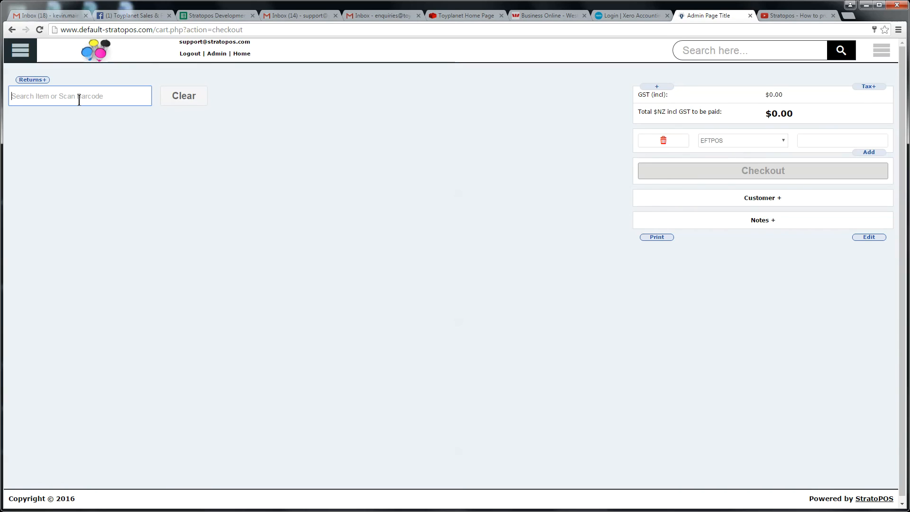
pyautogui.write('tire')
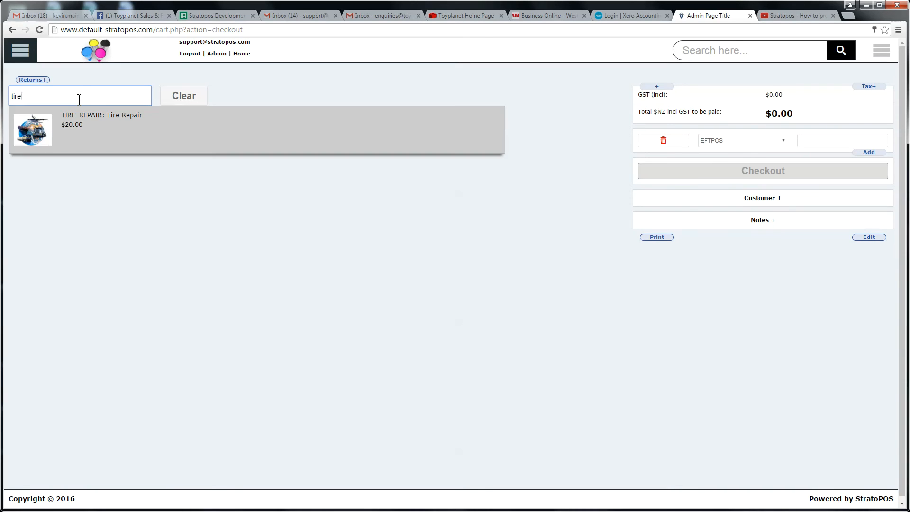
pyautogui.click(102, 119)
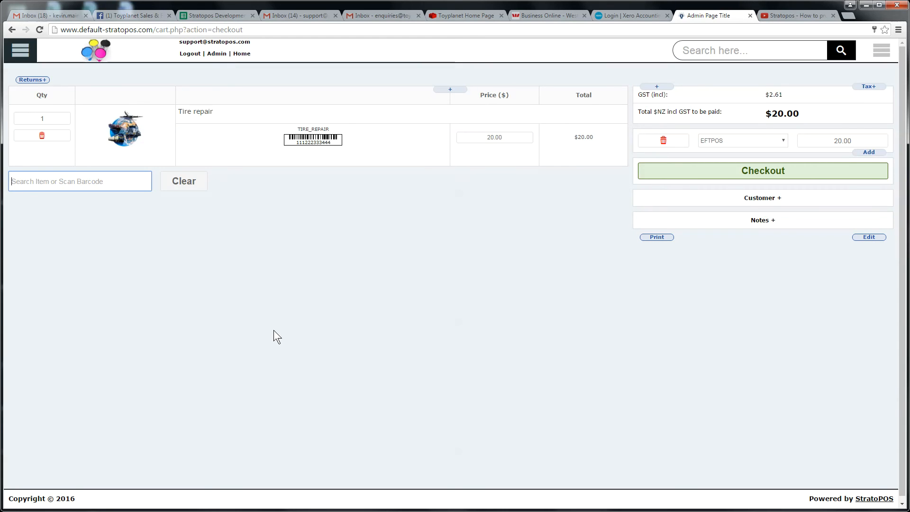
pyautogui.moveTo(737, 117)
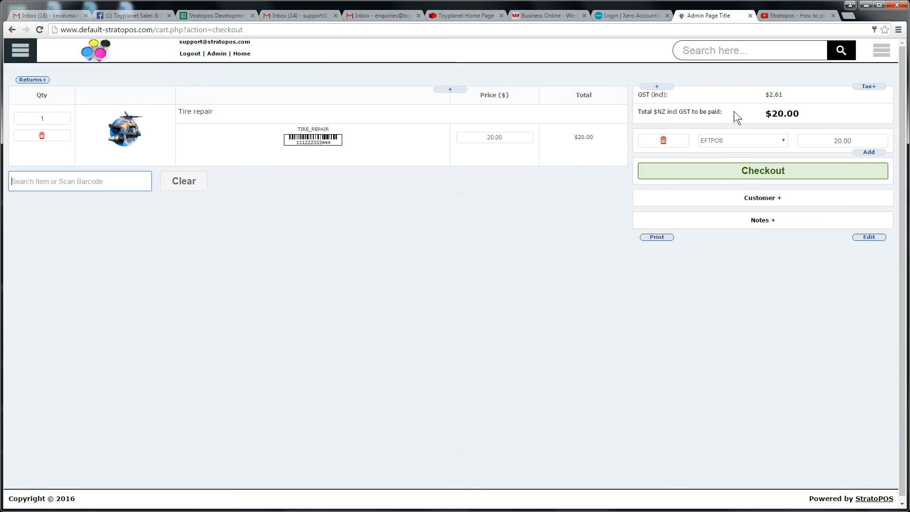
pyautogui.moveTo(622, 259)
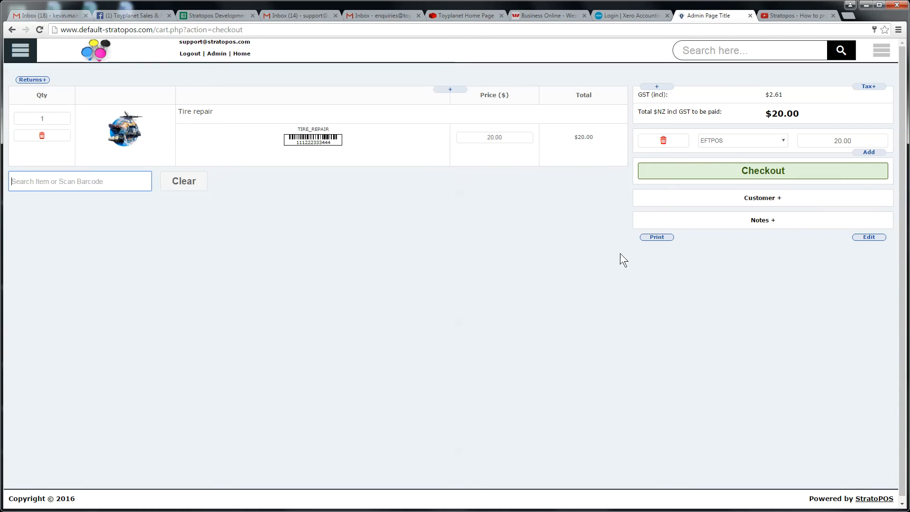
pyautogui.moveTo(762, 169)
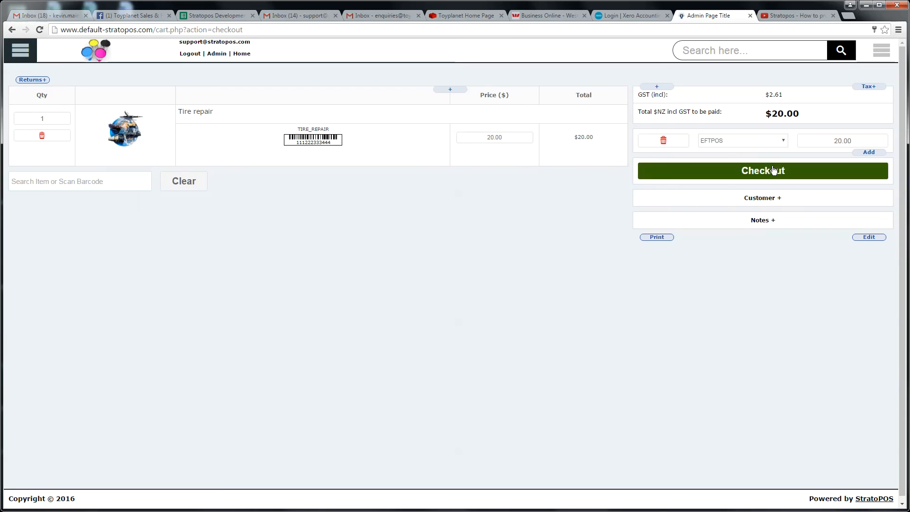
# Step: Check out the $20.00 tire repair sale to its printable tax invoice
pyautogui.click(656, 237)
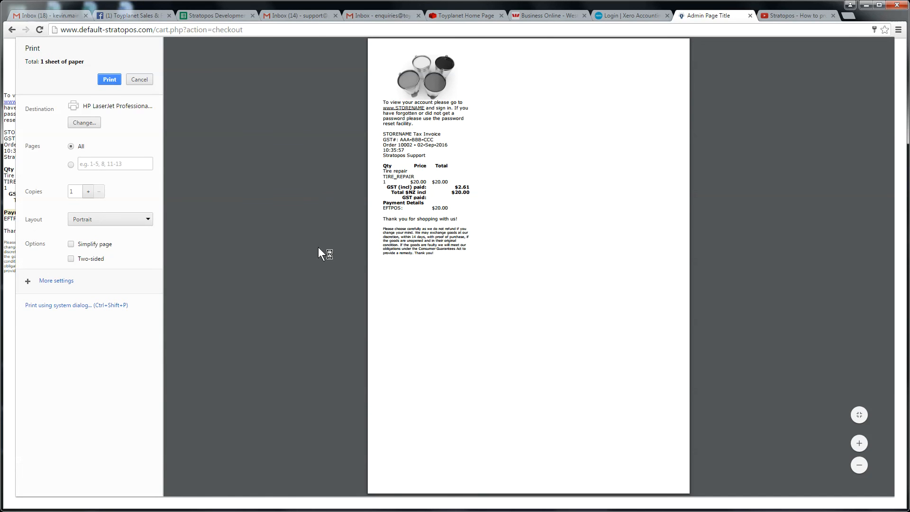
pyautogui.moveTo(412, 330)
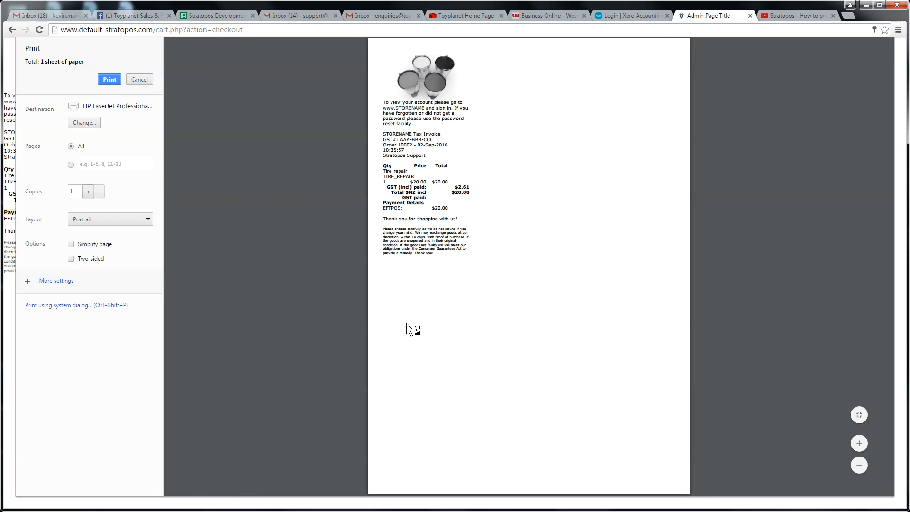
pyautogui.moveTo(405, 318)
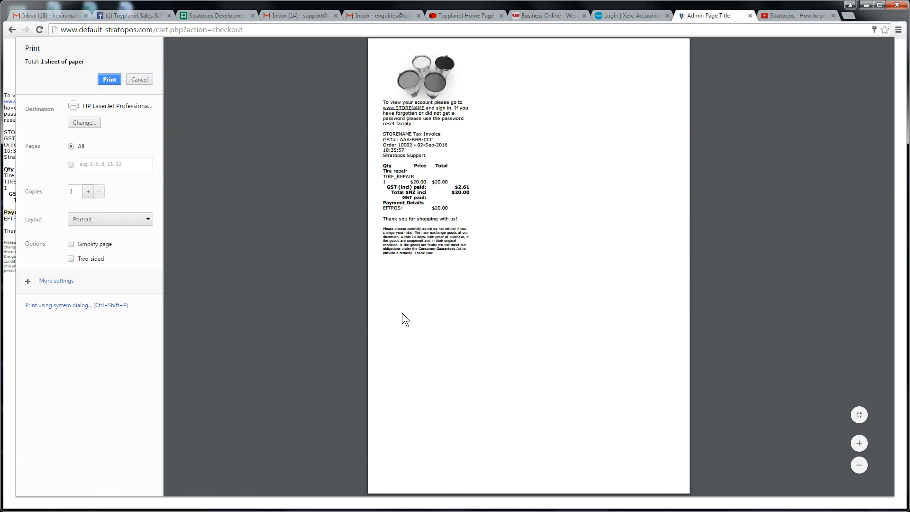
pyautogui.moveTo(367, 265)
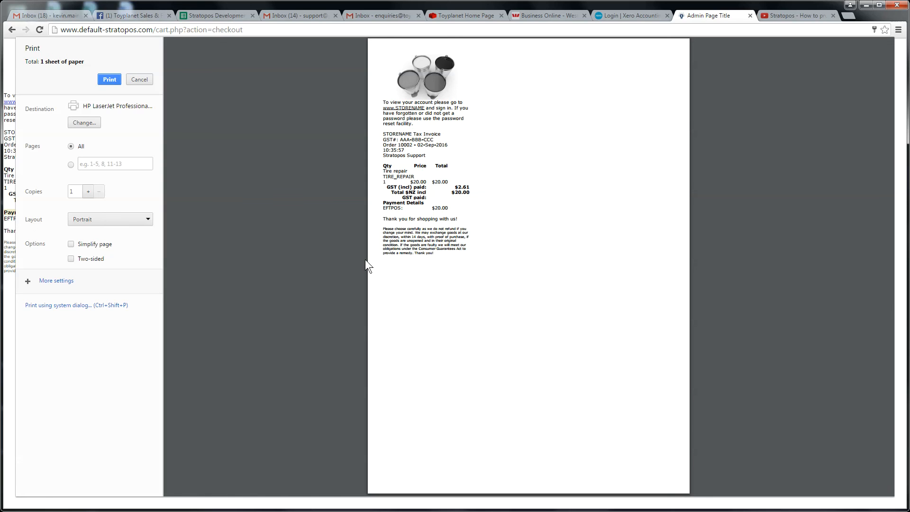